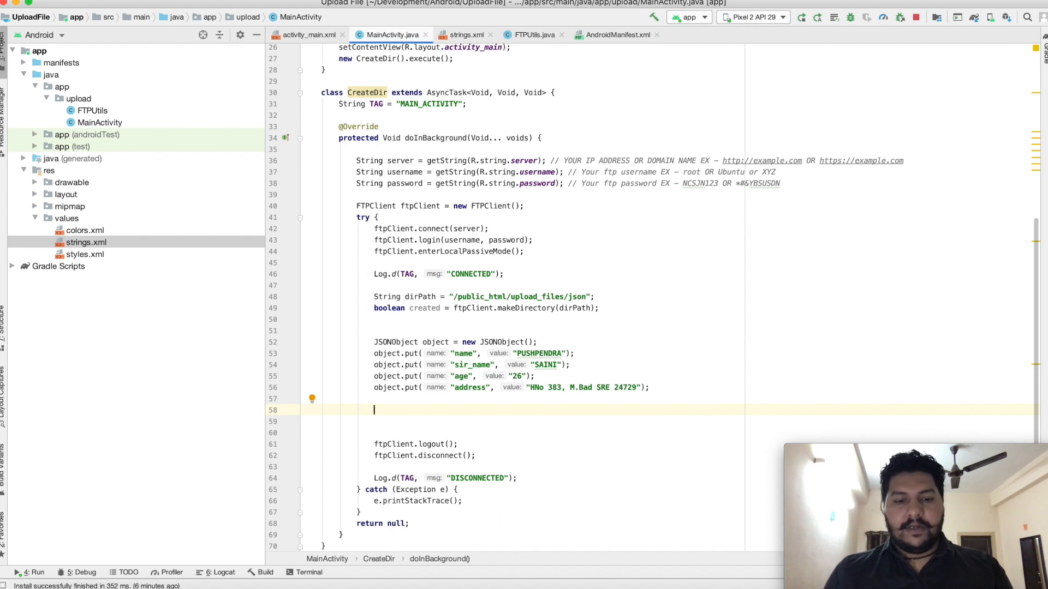
- Declare File file = new File(getFilesDir(), "jsonFile.json") in the background task
type("File")
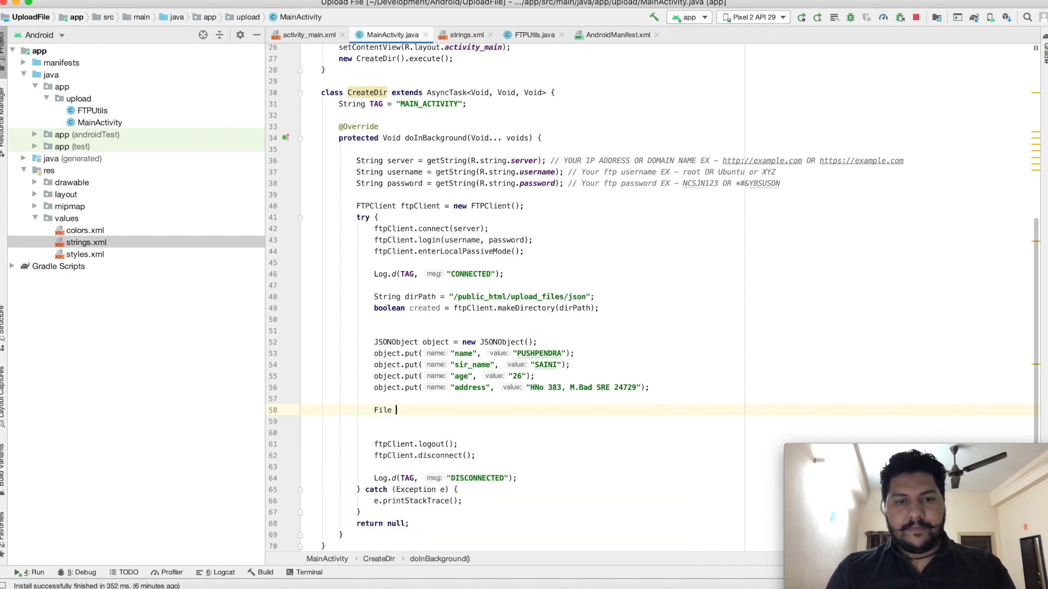
type("file =")
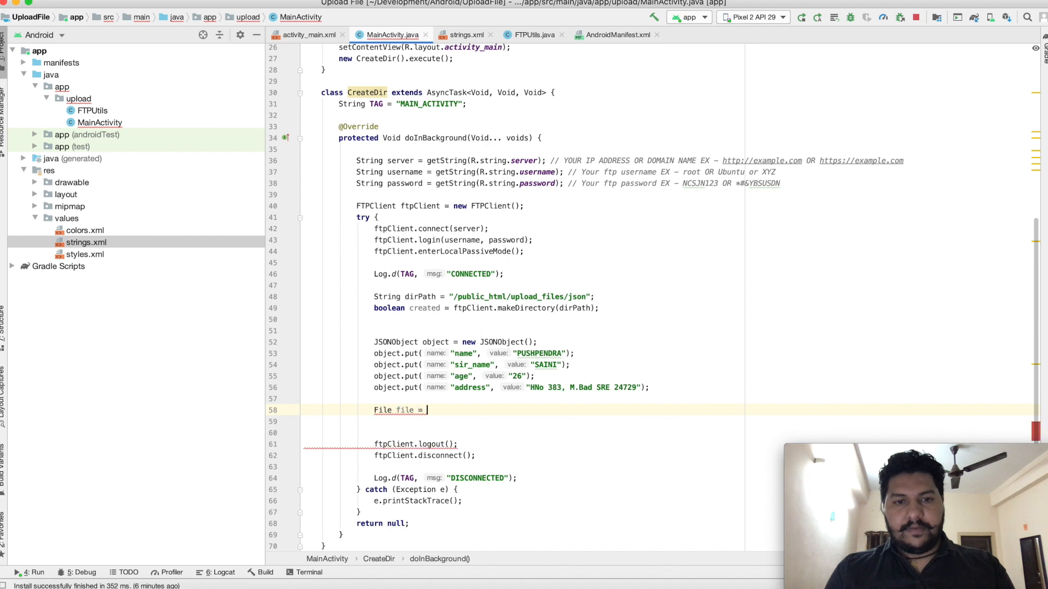
type("new")
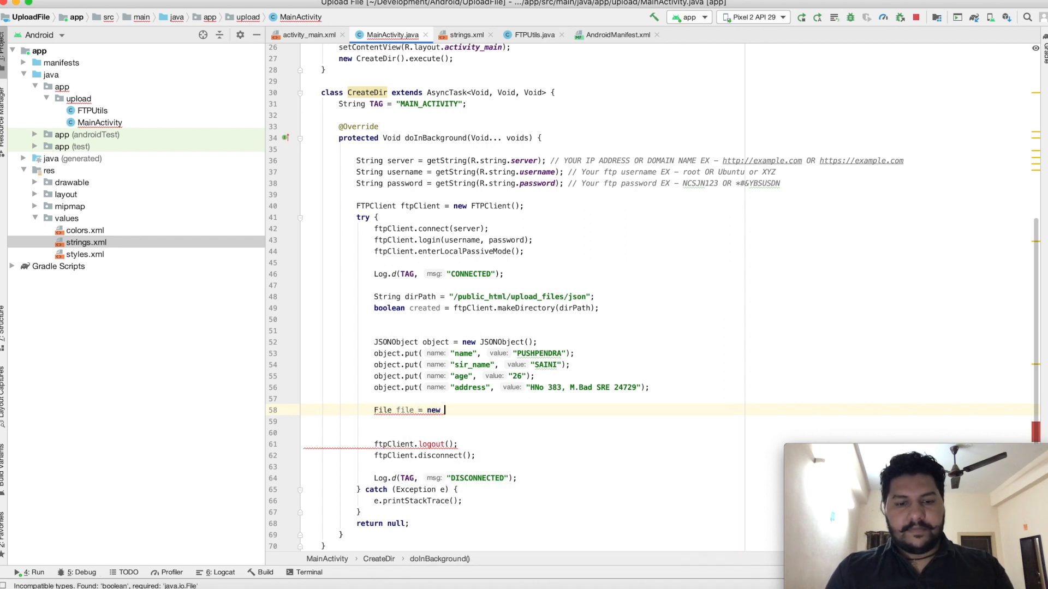
type("File()")
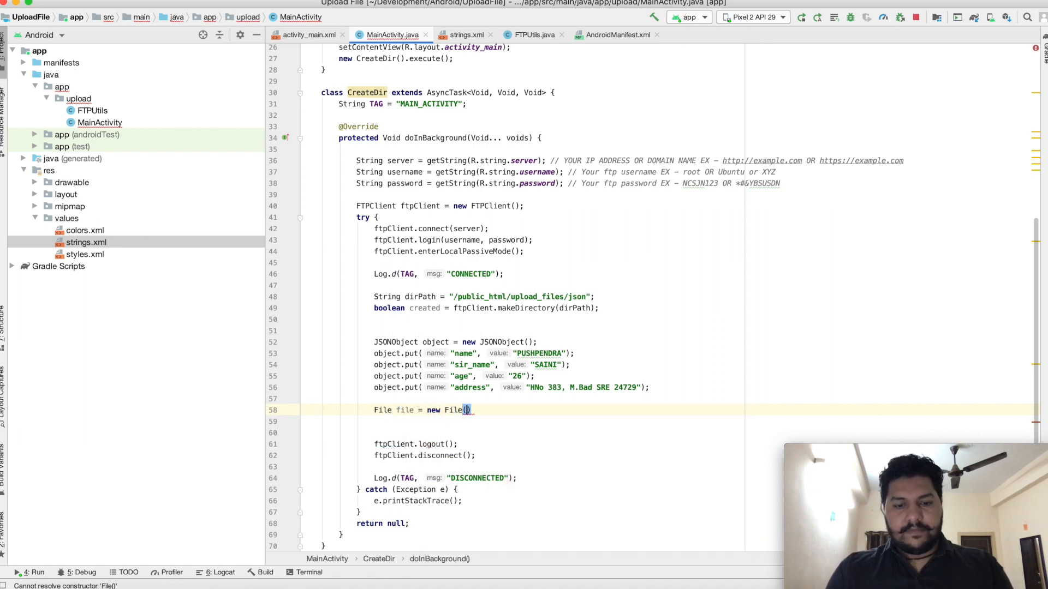
type("get")
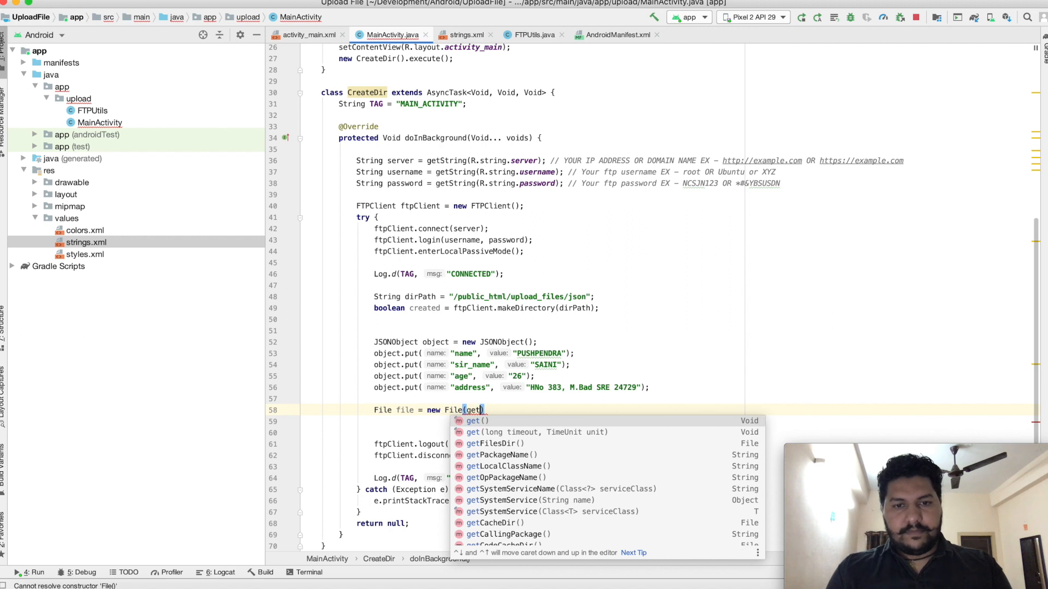
left_click(502, 443)
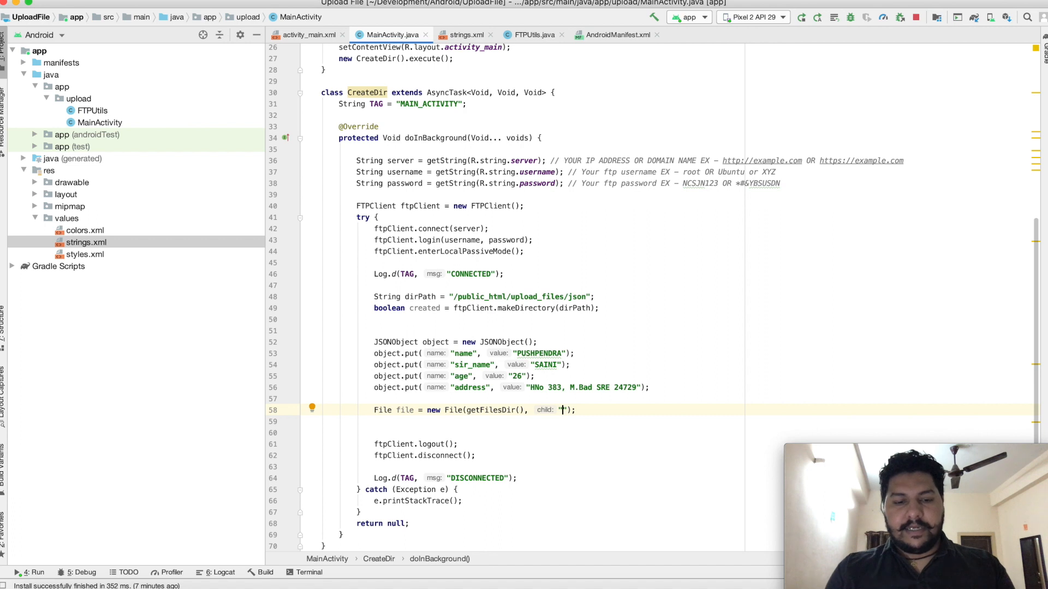
type("jsonFile.")
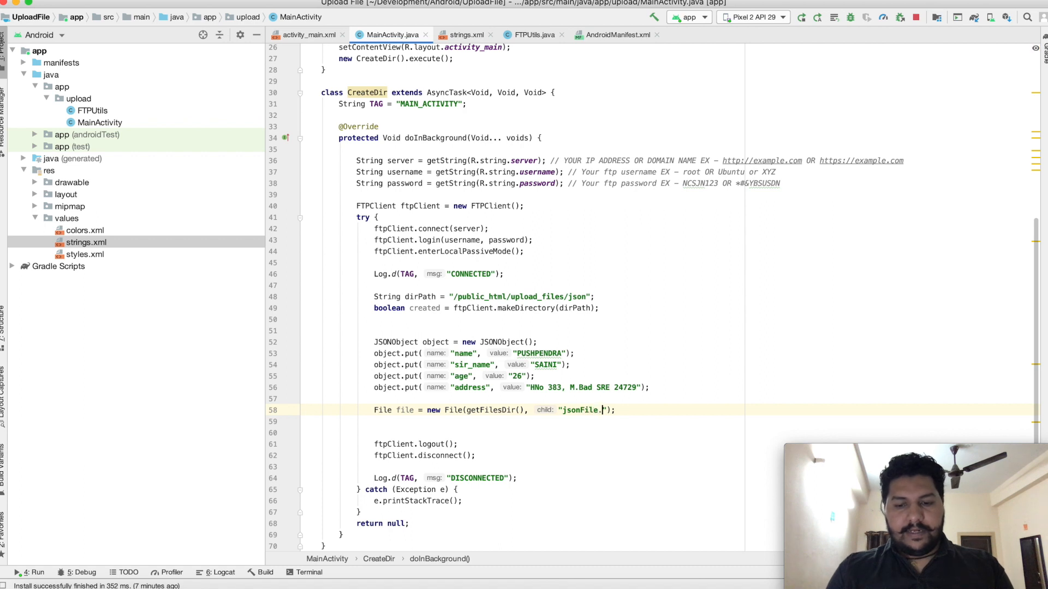
type("json")
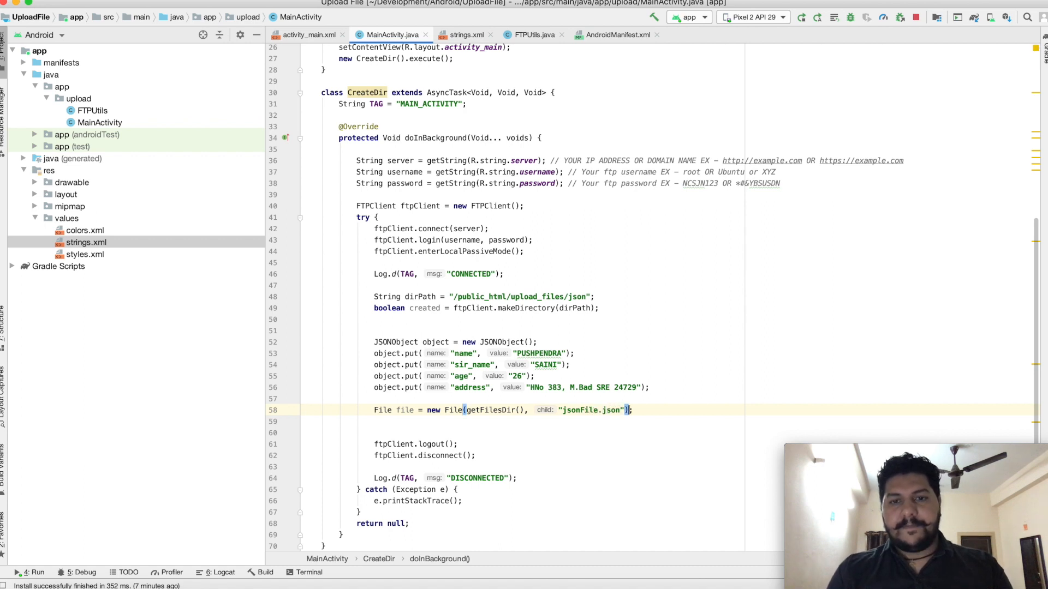
key("Return")
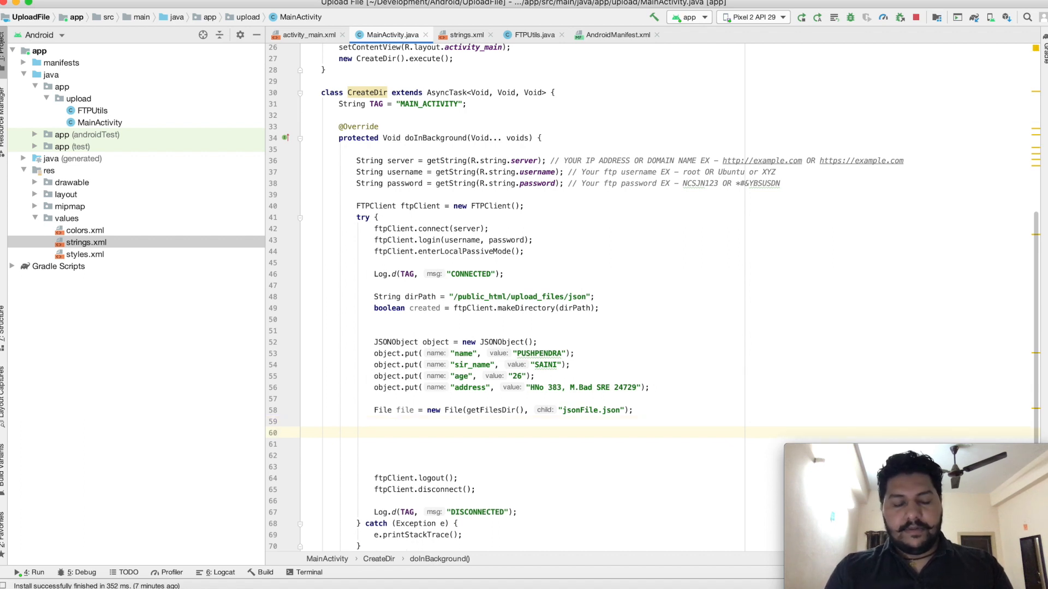
- Create a BufferedWriter wrapping a new FileWriter on file
type("Writer")
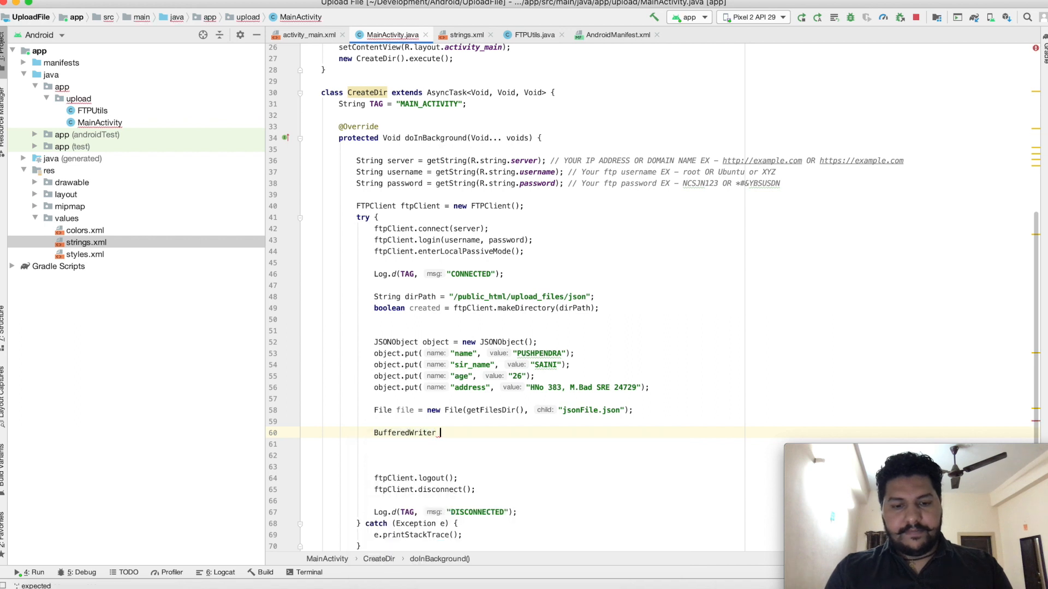
type("bufferedWriter = n")
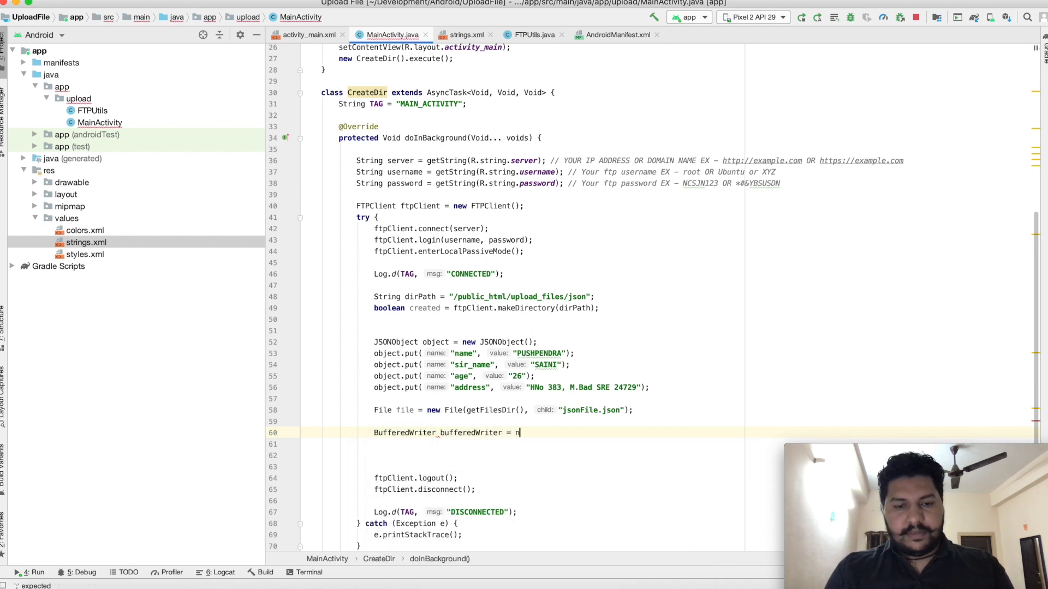
type("ew BufferedWriter(new );")
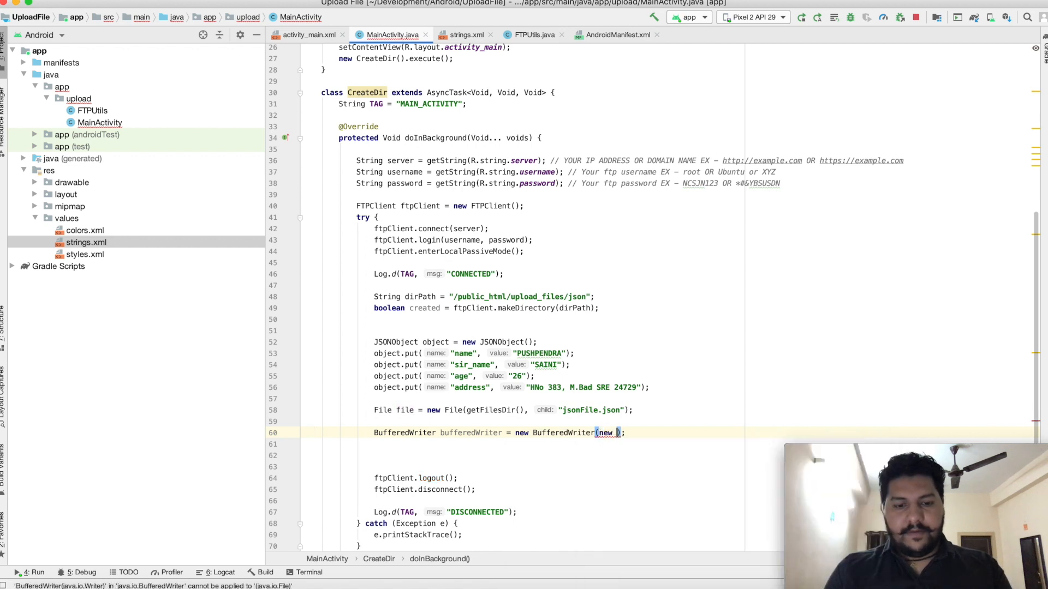
type("FileWriter(")
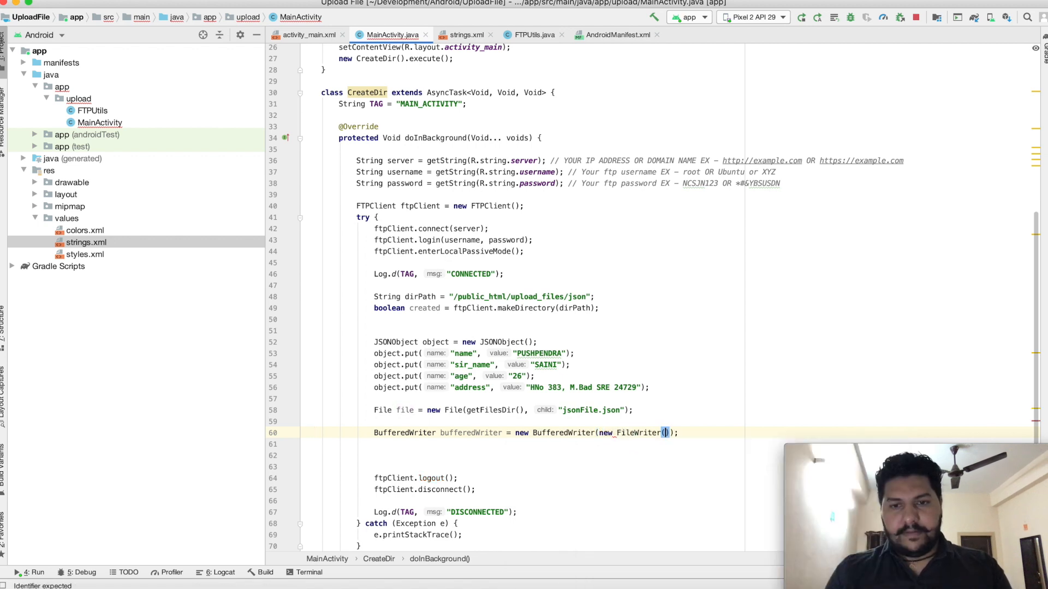
type("file")
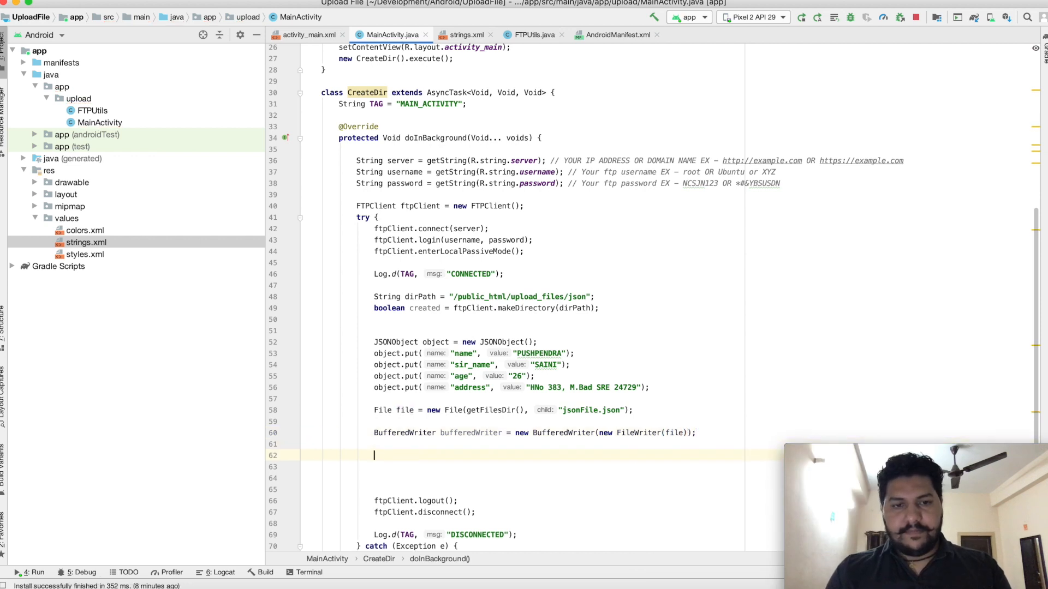
- Write object.toString() with bufferedWriter, then call bufferedWriter.close()
type("b")
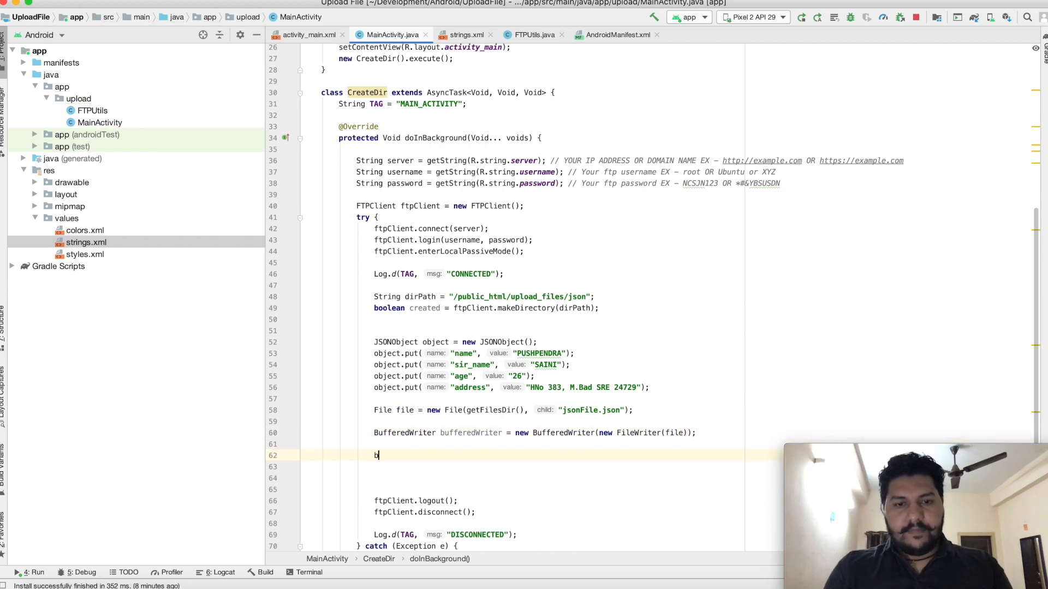
type("ufferedWriter.w")
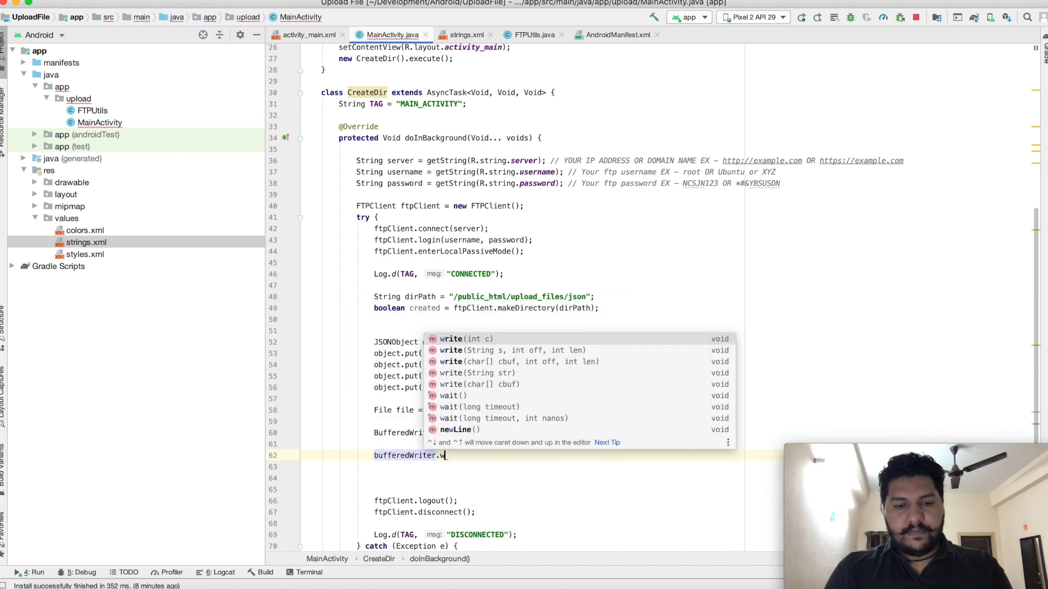
key("Enter")
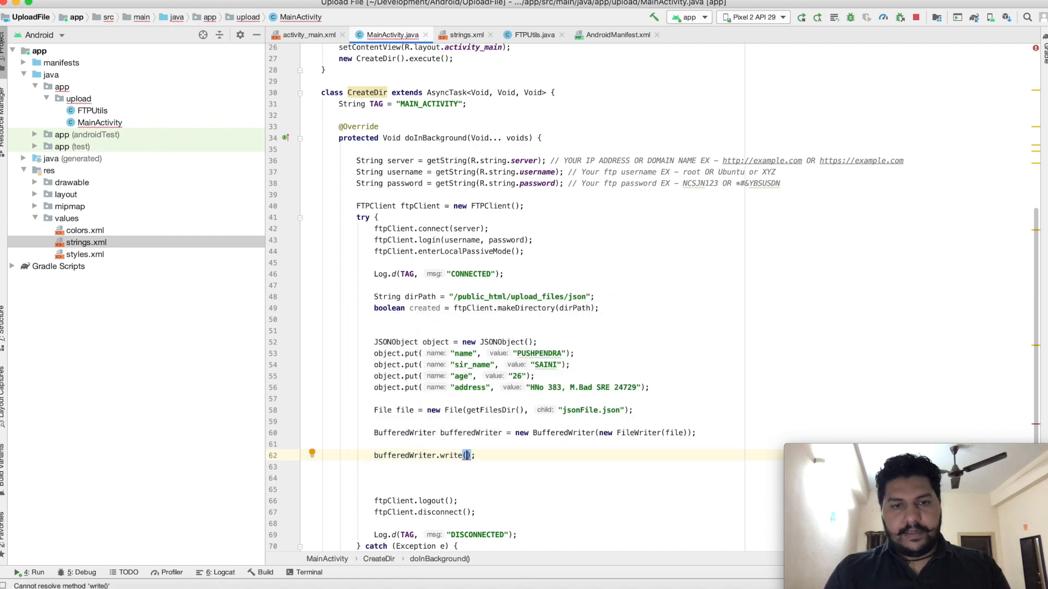
type("object.to")
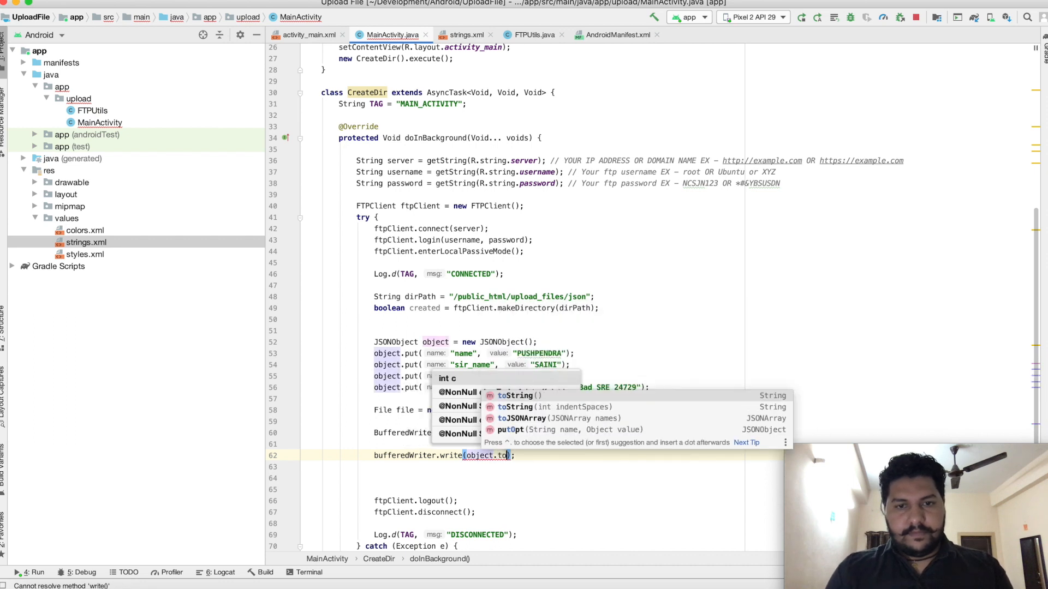
key("Enter")
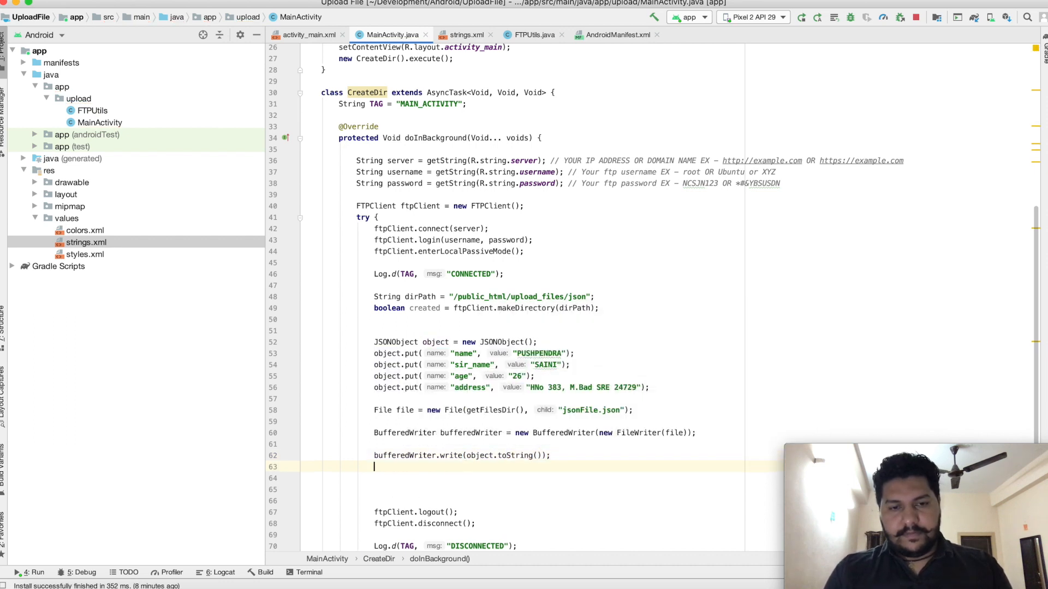
type("b")
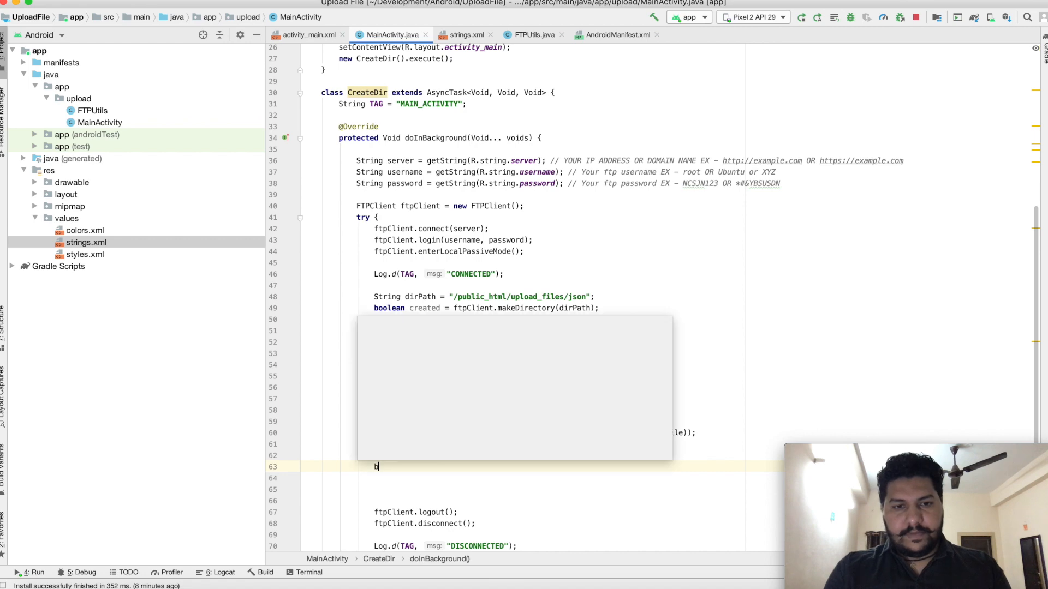
type("ufferedWriter.")
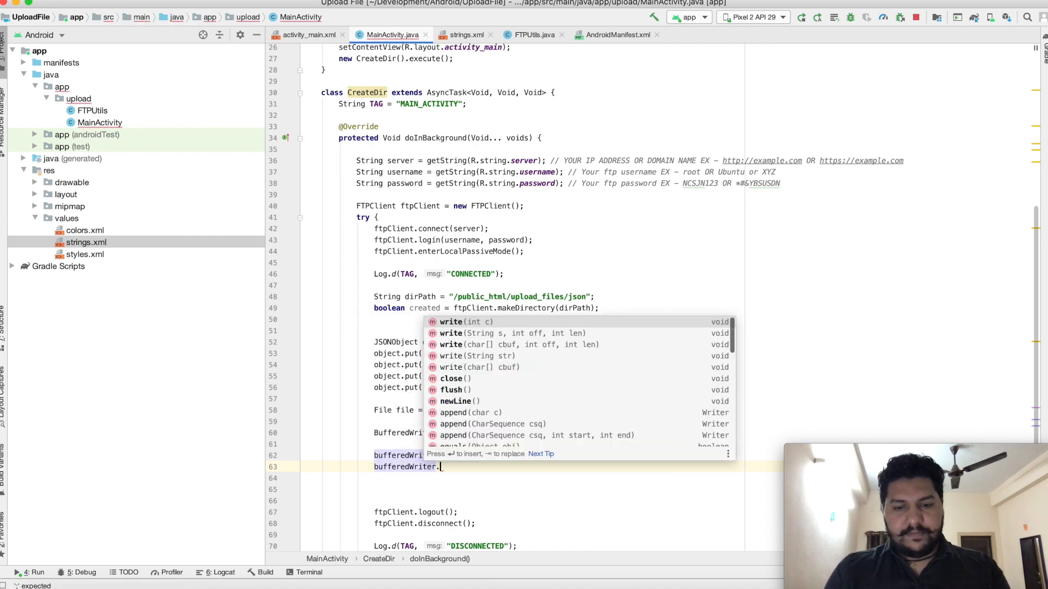
type("close();")
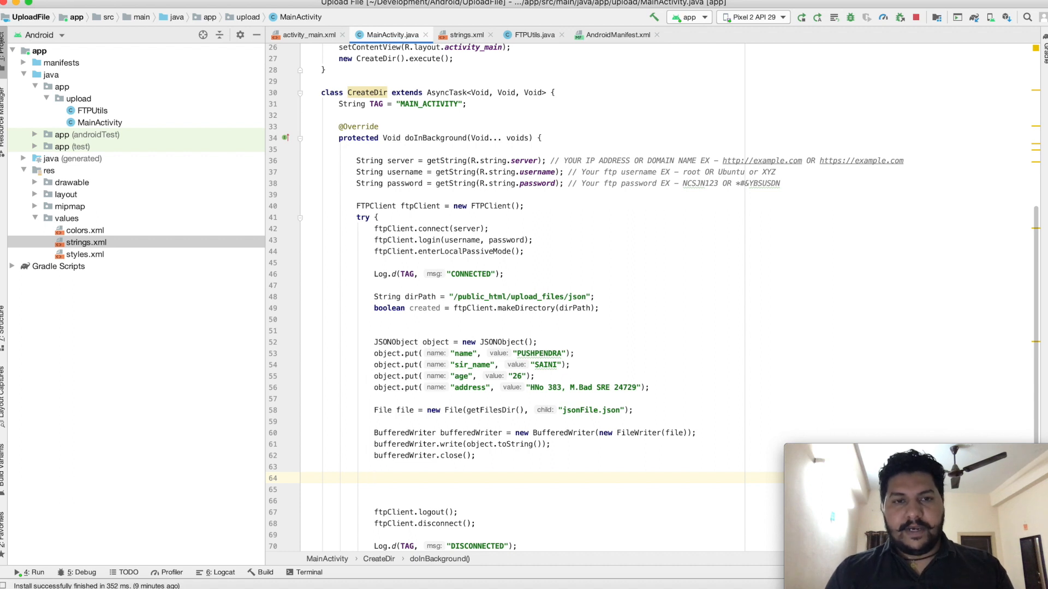
- Add ftpClient.storeFile() and declare InputStream inputStream = new FileInputStream(file)
type("ftpClient.storeFile()")
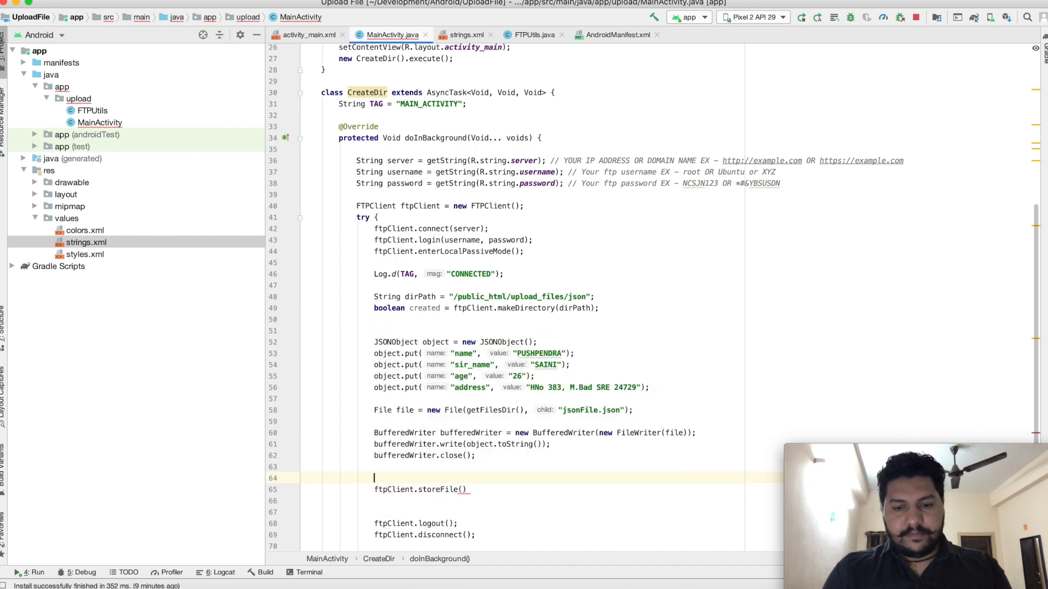
type("Inpu")
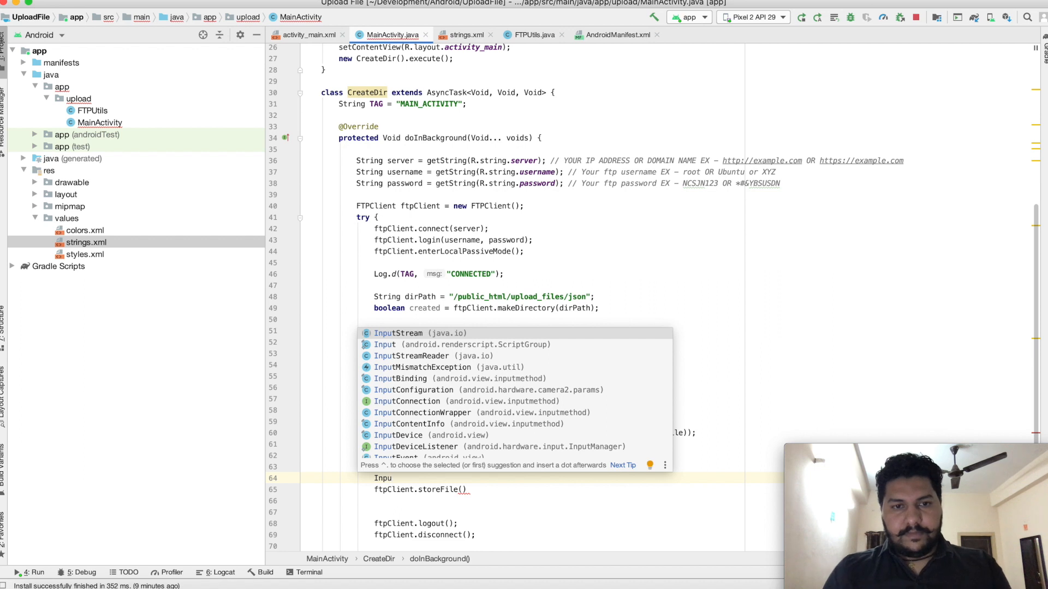
type("InputStream i")
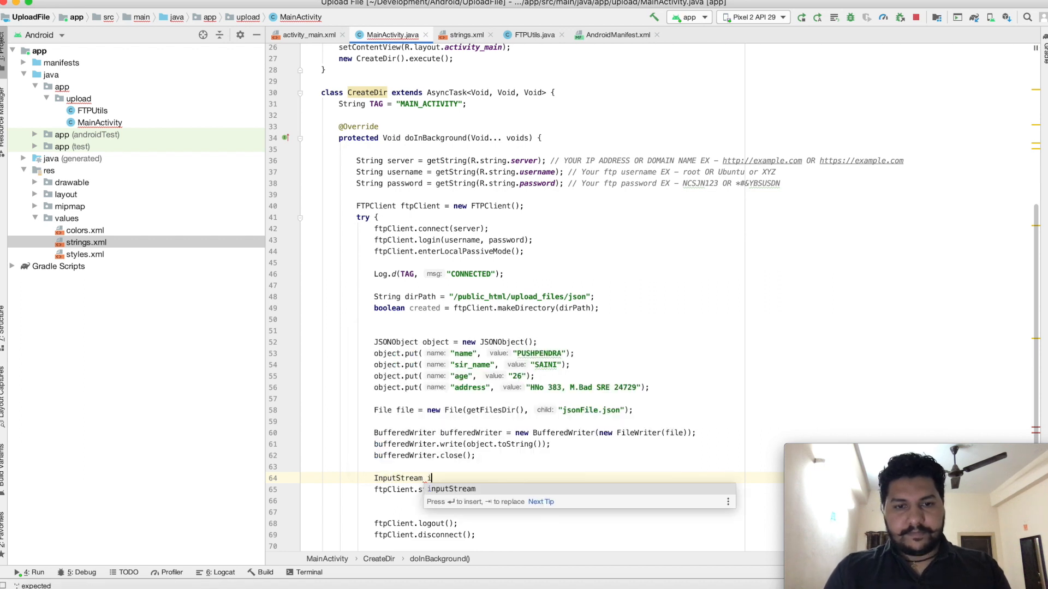
type("nputStream = ne")
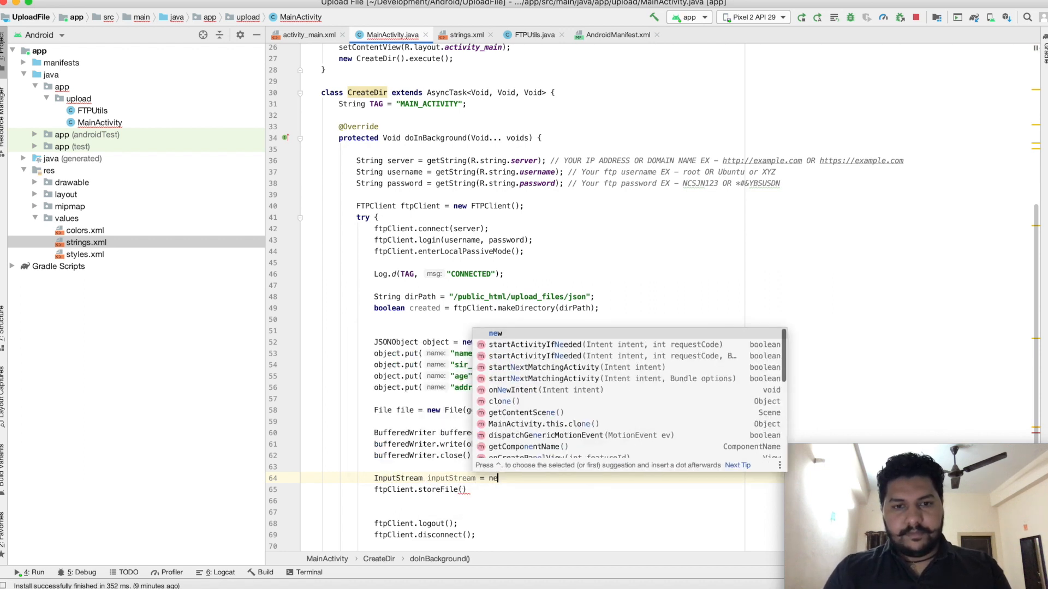
type("FileInputStream(")
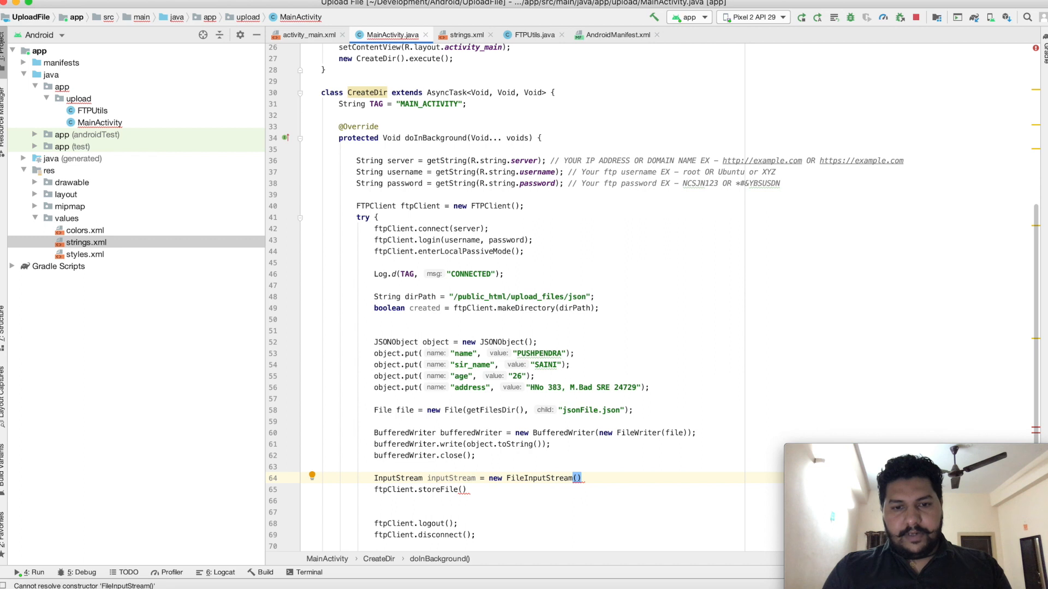
type("file")
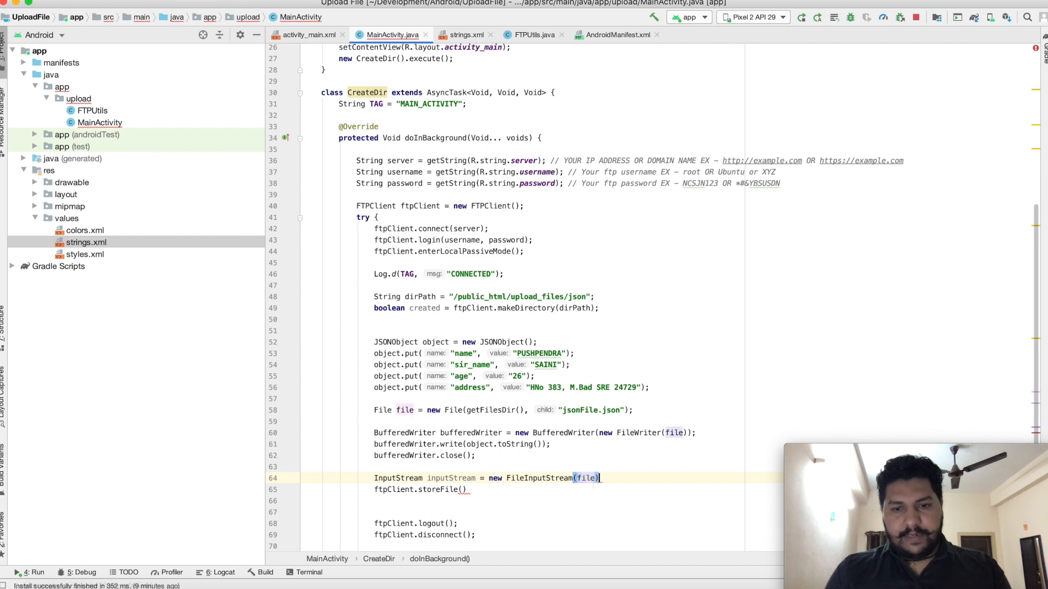
type(";")
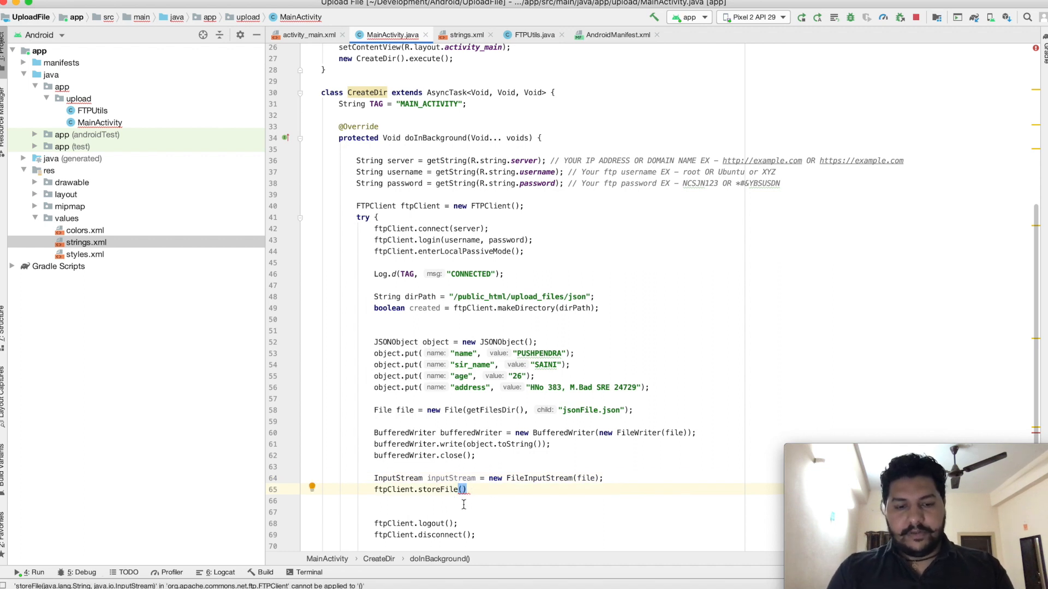
- Fill storeFile with dirPath + "/jsonFile.json" and inputStream as arguments
type("dirPath")
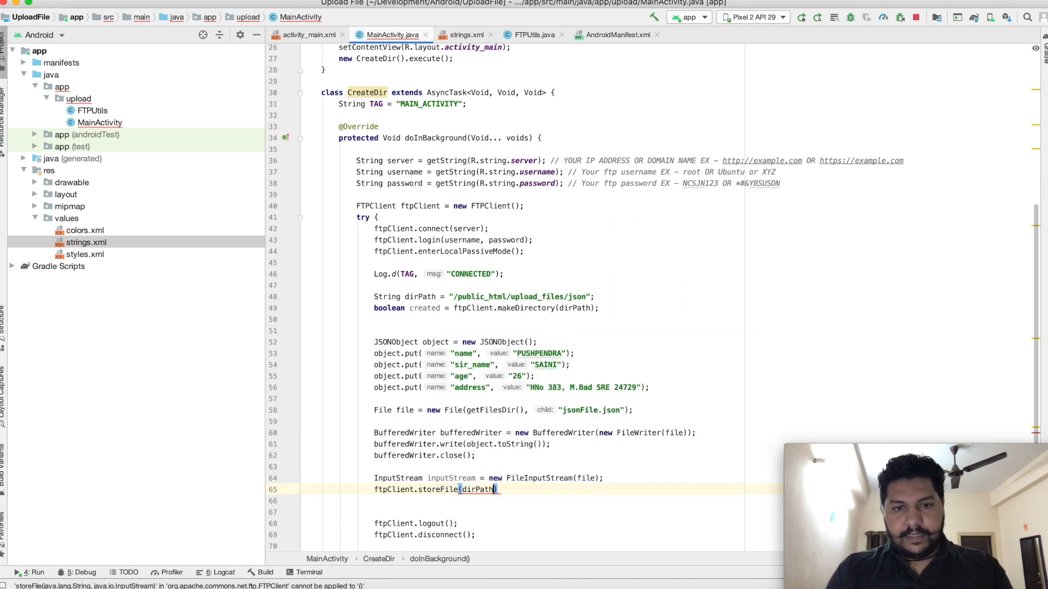
type("+ \"")
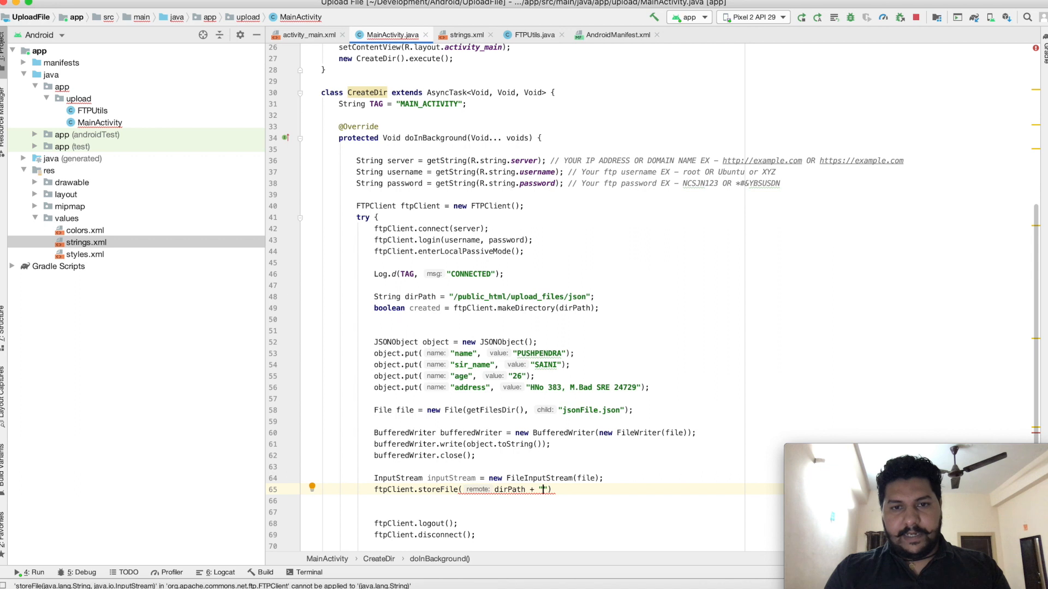
type("json")
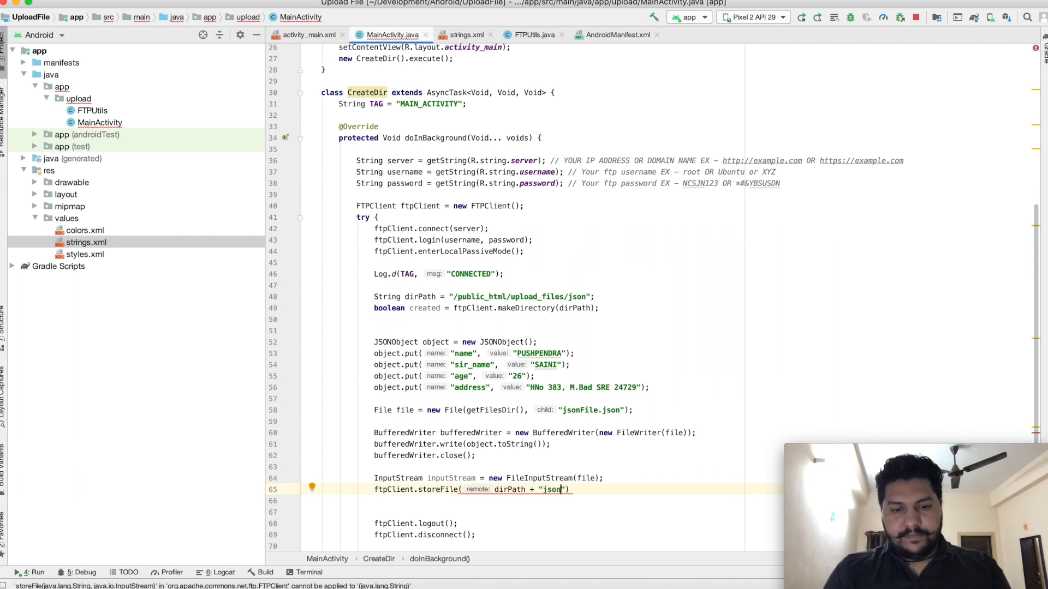
type("File")
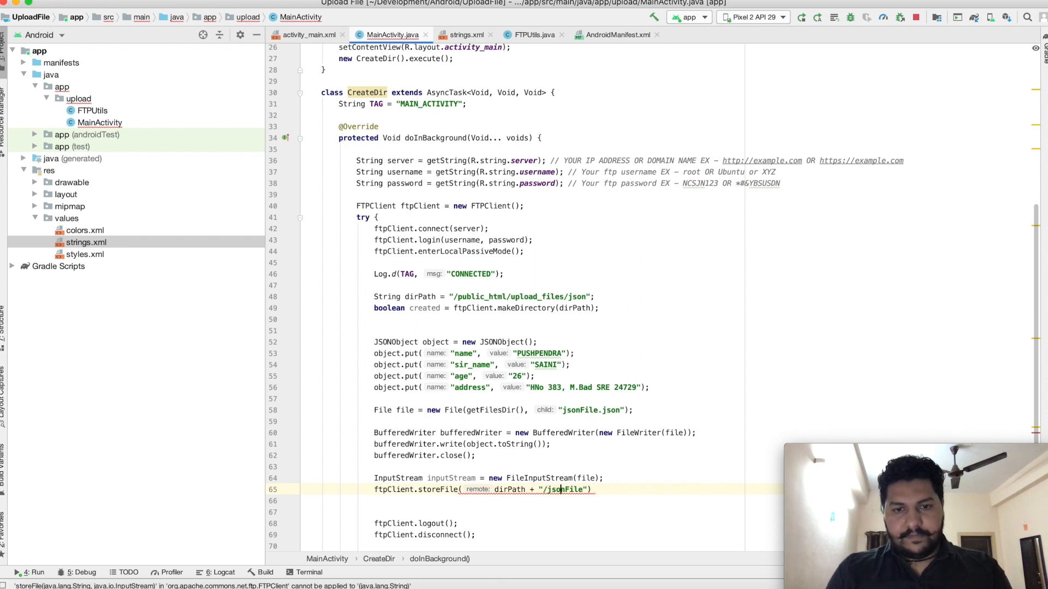
type(".")
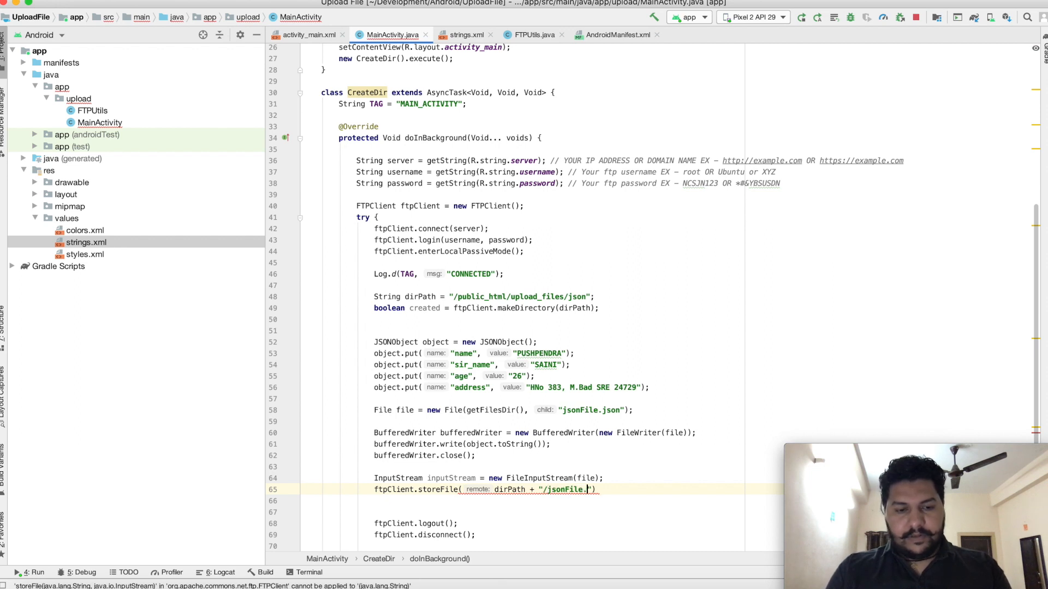
type("json")
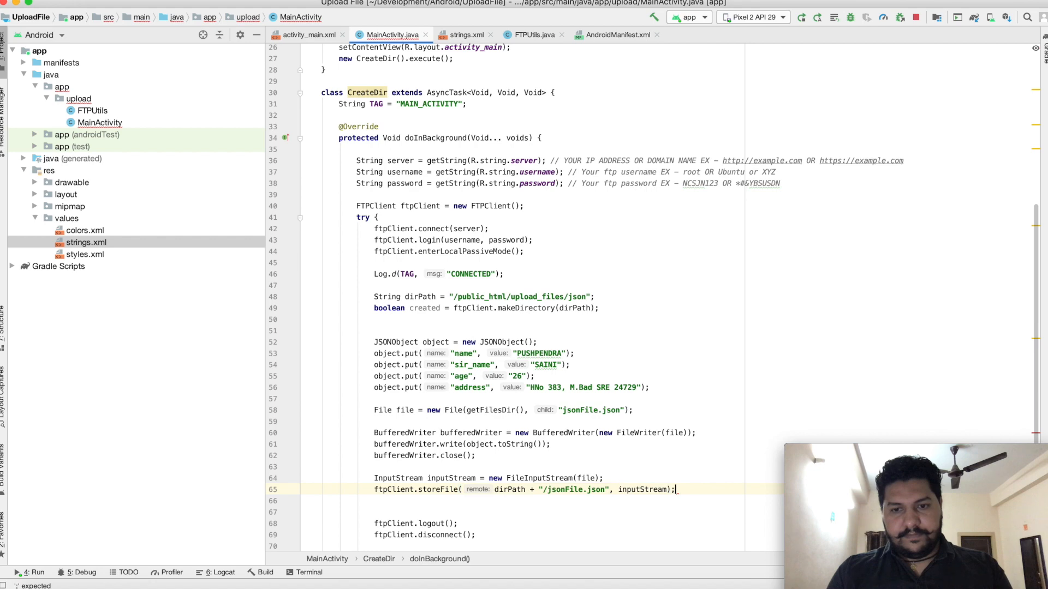
type("inputStream.close();")
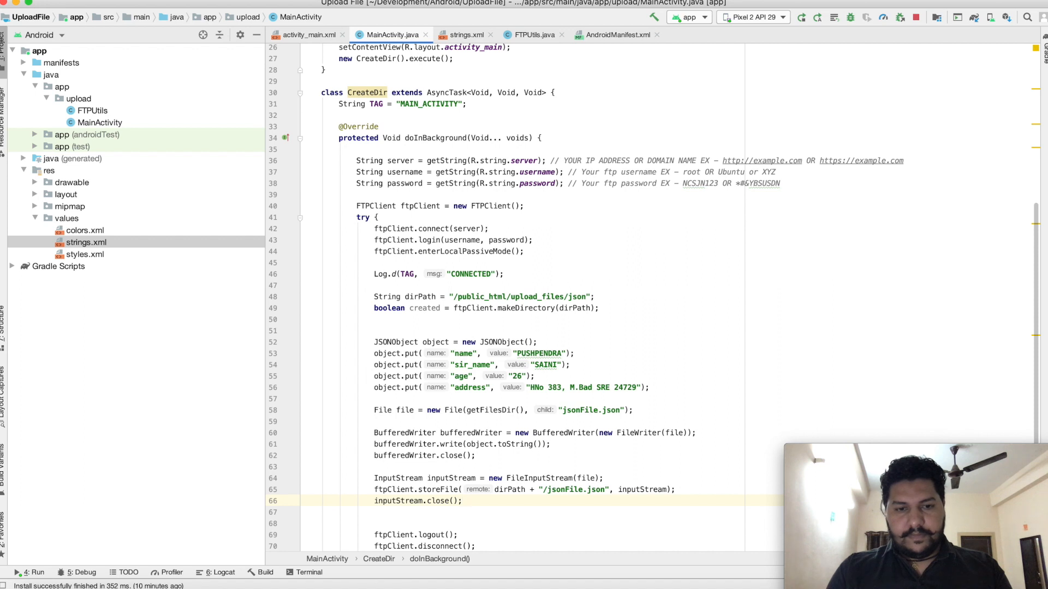
mouse_move(514, 469)
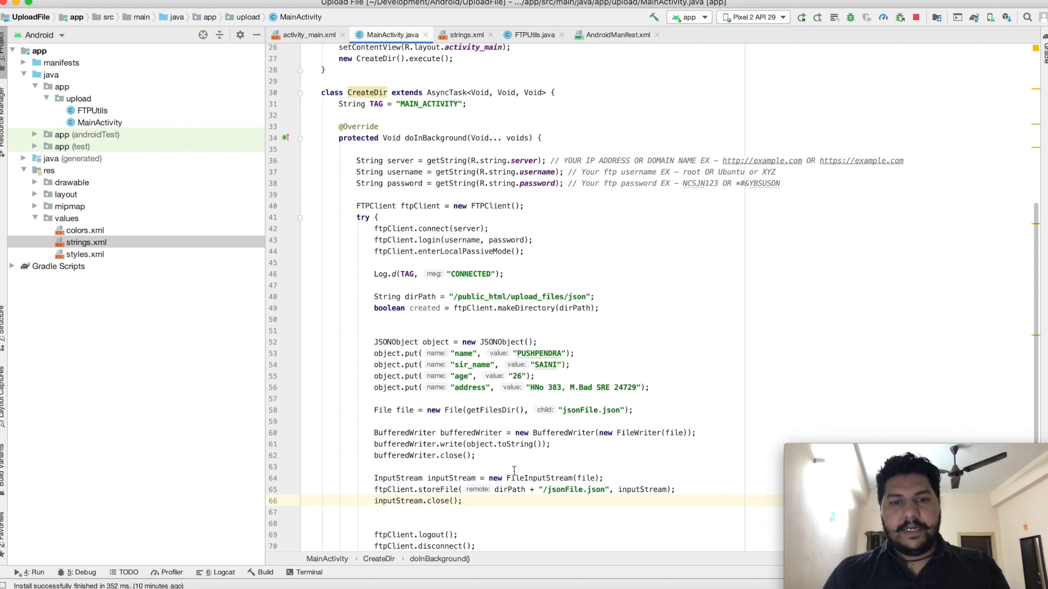
- Add inputStream.close() after the upload and run the app on the Pixel 2 emulator
left_click_drag(373, 342, 461, 500)
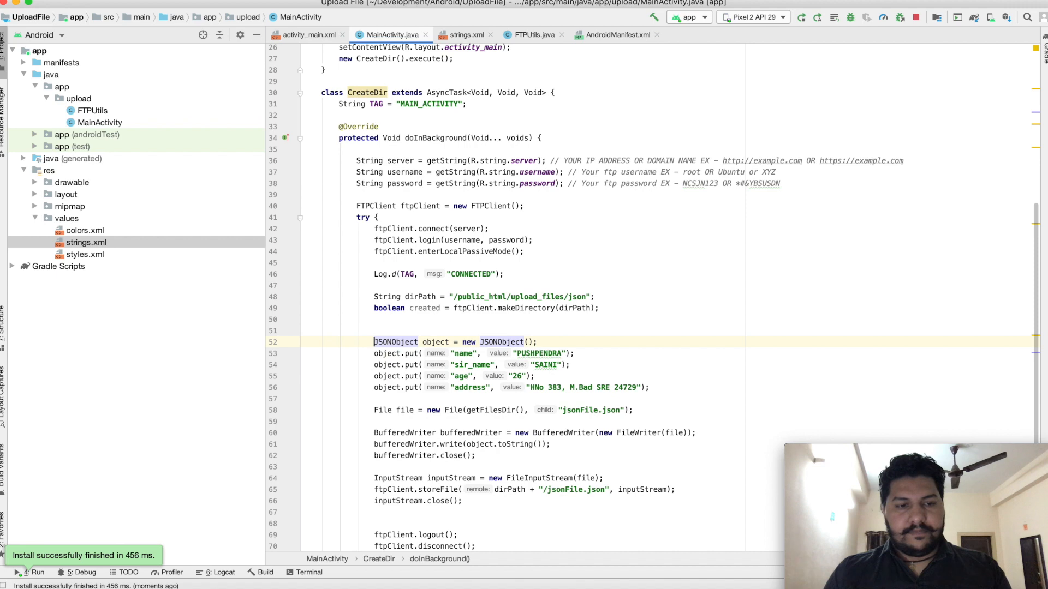
left_click(216, 573)
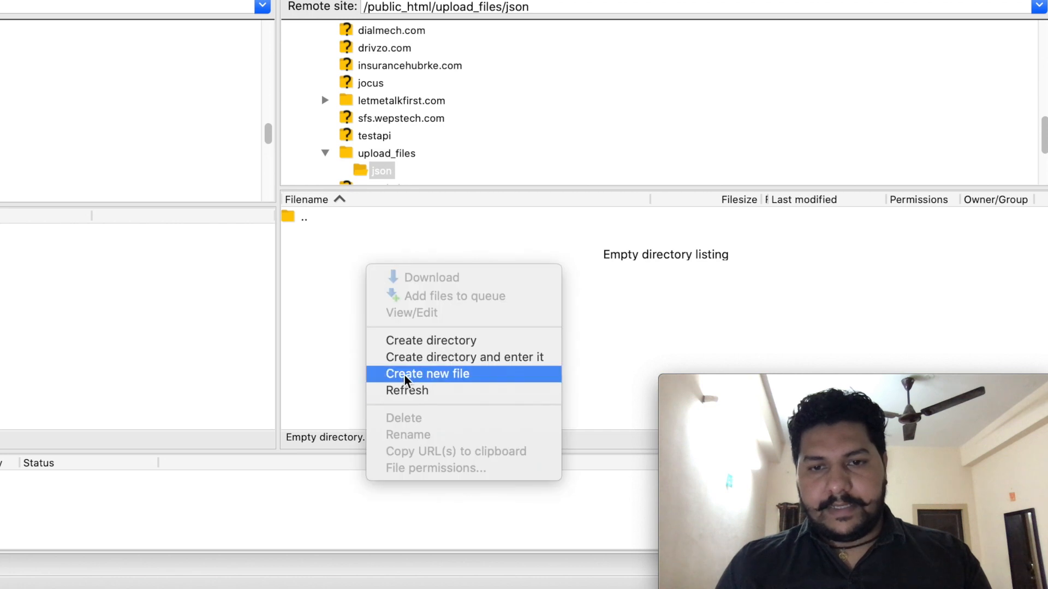
- Refresh the remote json folder and open the 88-byte jsonFile.json
left_click(427, 374)
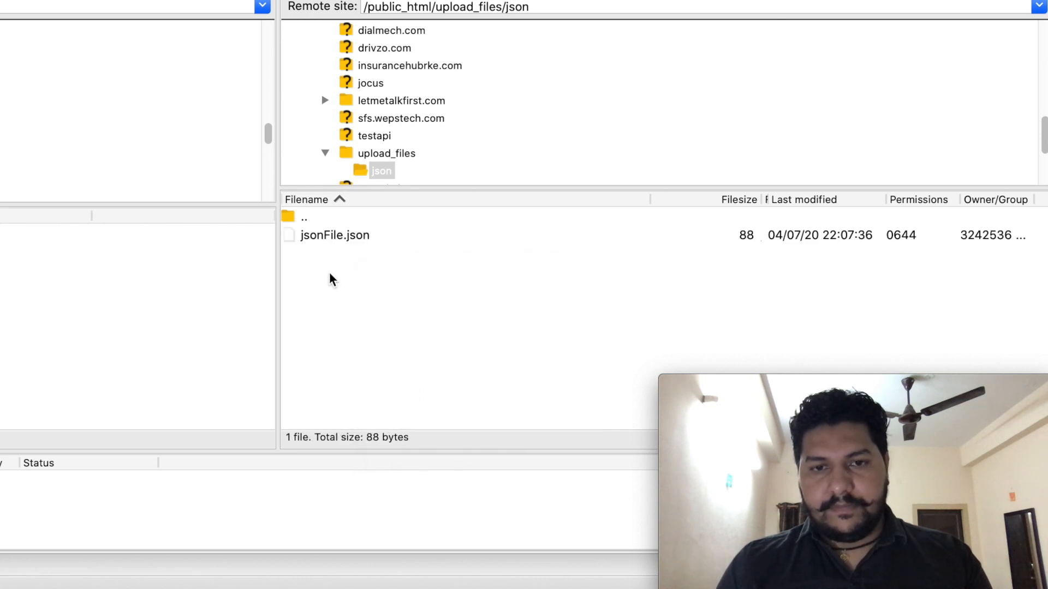
left_click(334, 235)
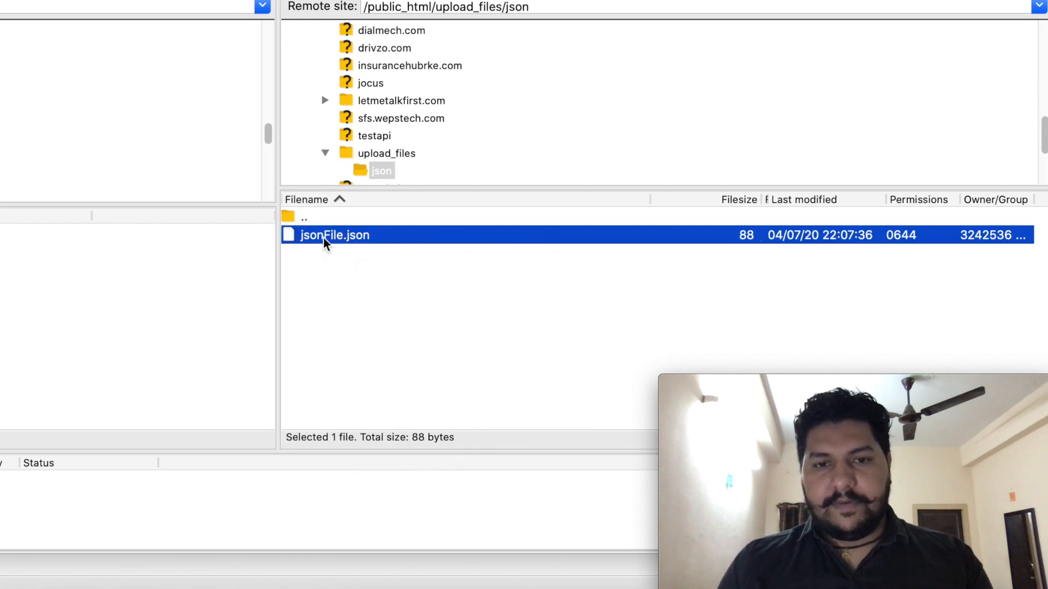
double_click(327, 235)
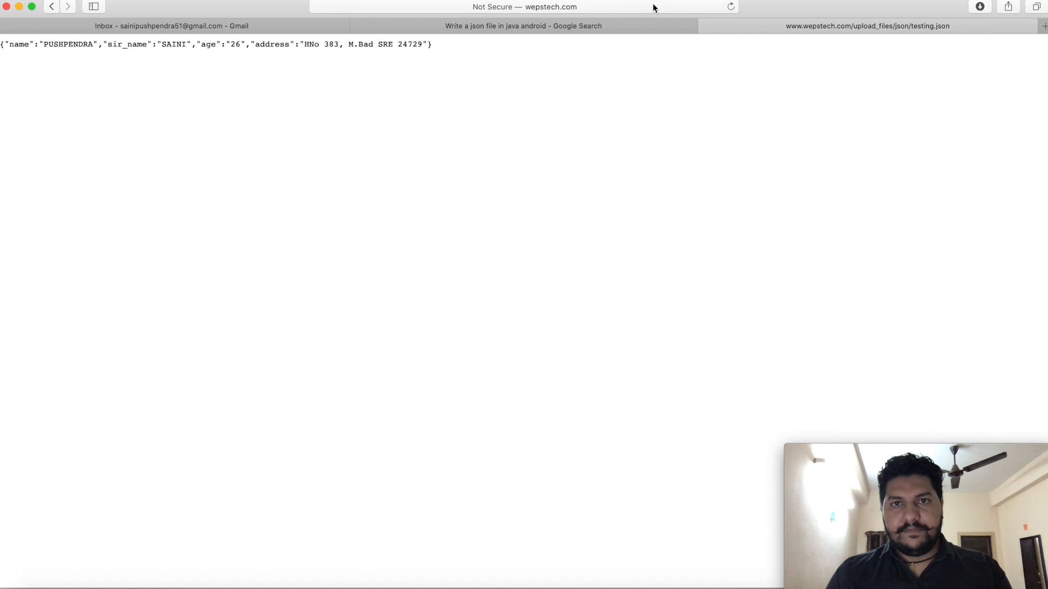
- Enter jsoncompare.com in Safari's address bar
left_click(454, 7)
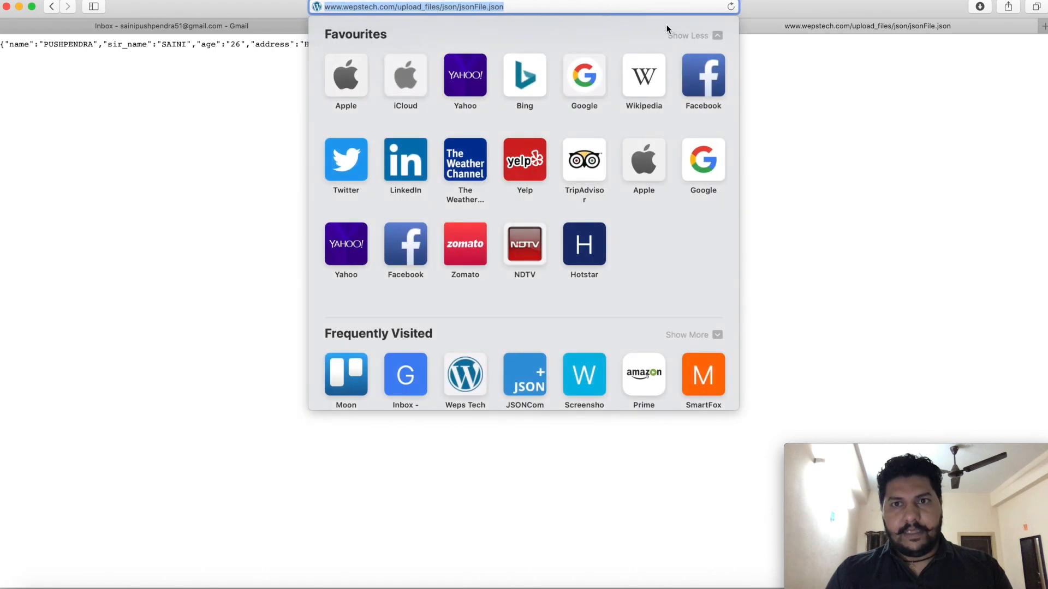
type("jsoncompare.com")
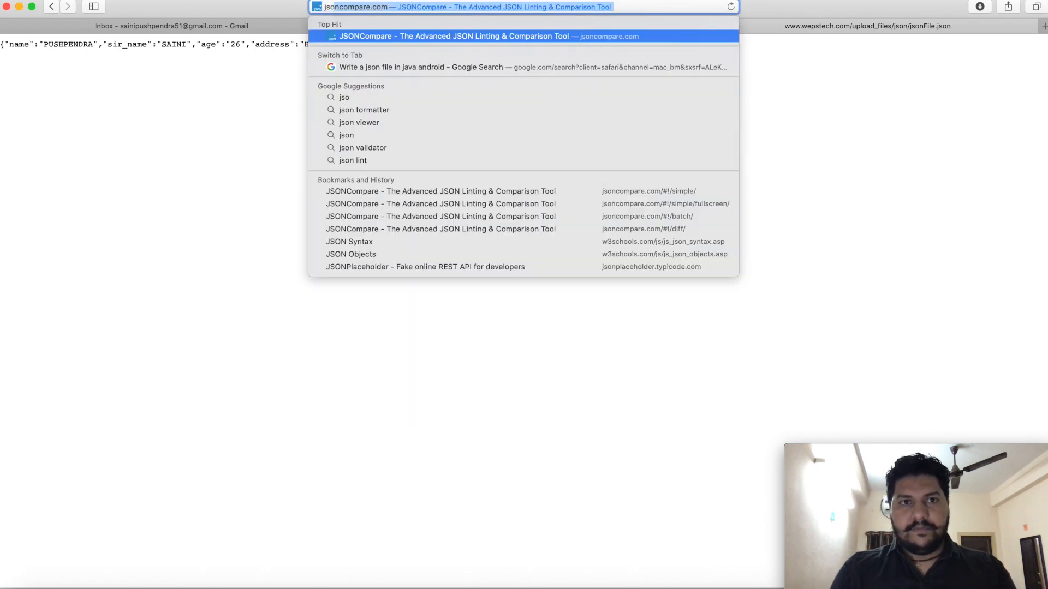
- Lint the jsonFile.json URL on JSONCompare and select all the formatted JSON
left_click(460, 36)
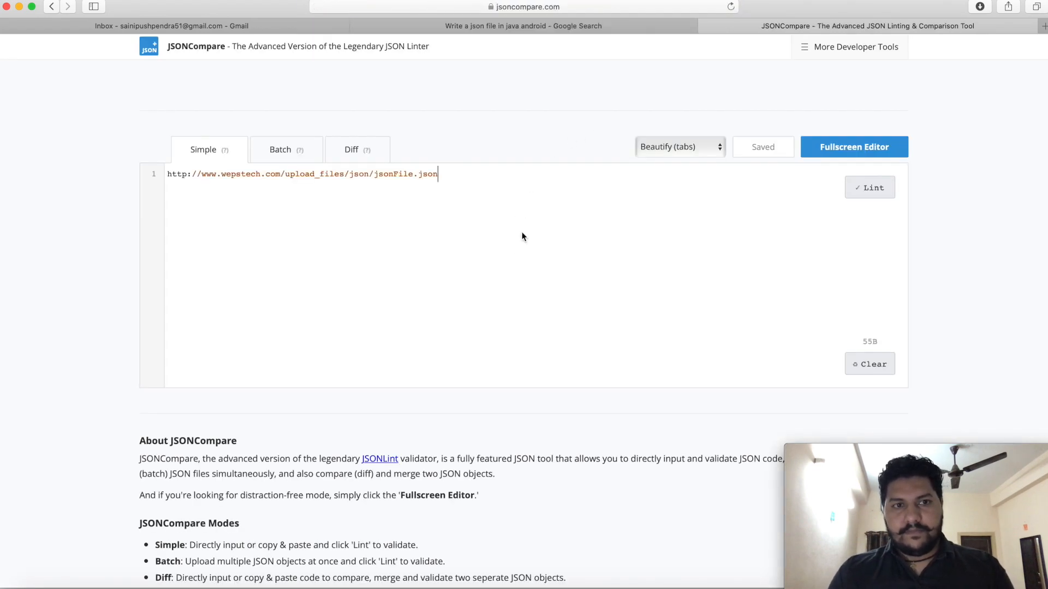
left_click(869, 187)
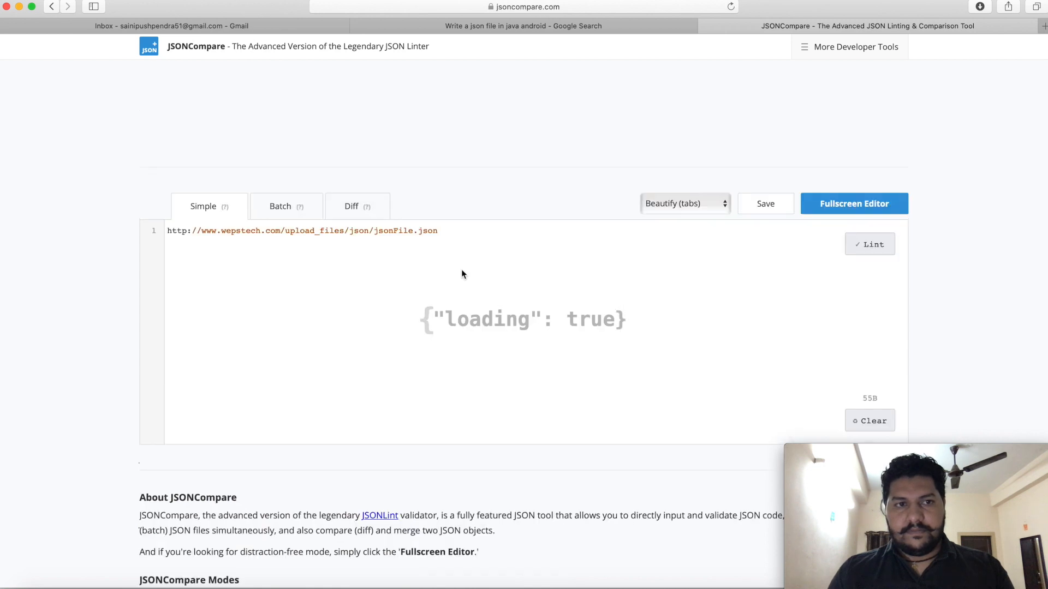
left_click(869, 244)
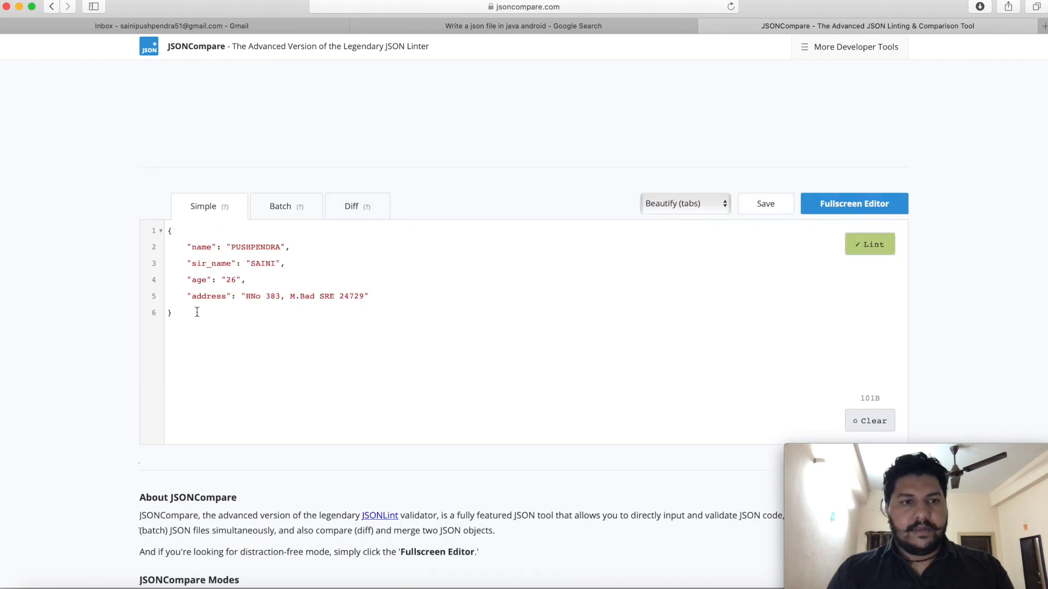
key("cmd+a")
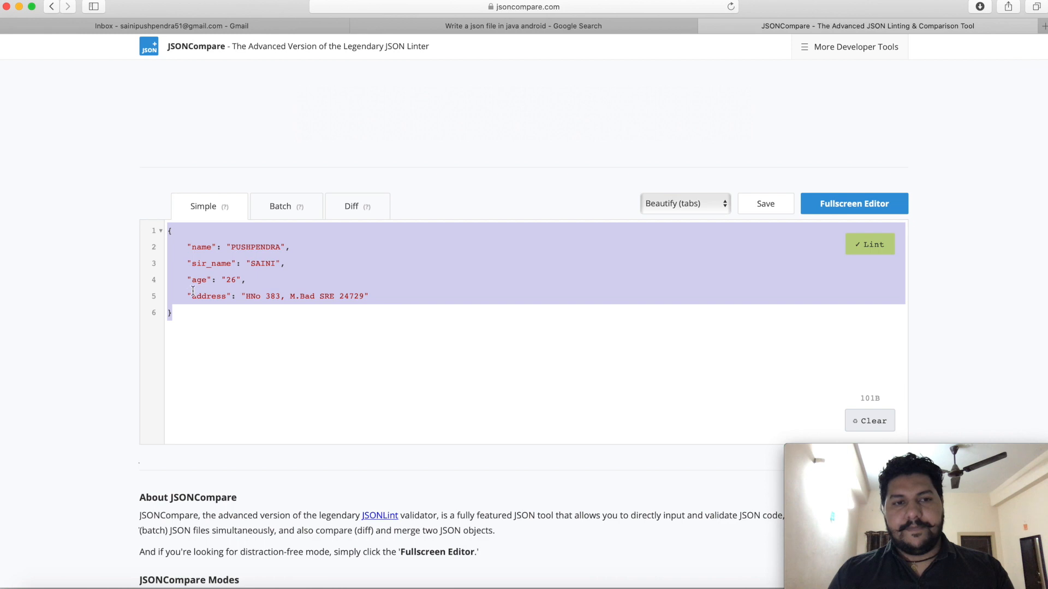
mouse_move(599, 569)
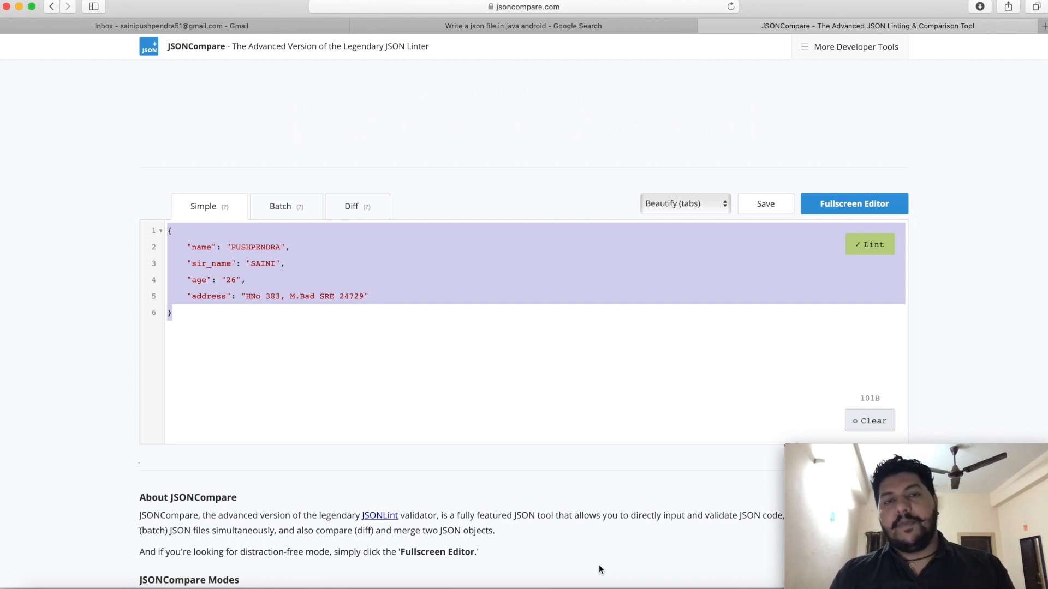